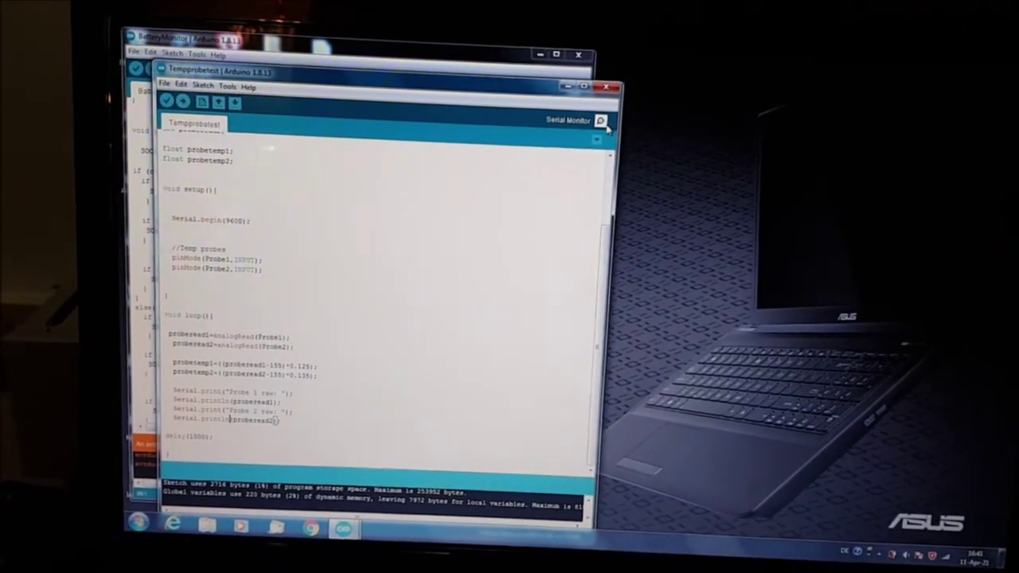
Step: View the COM6 serial monitor readings near -3 mV shunt voltage and -30 mA current
left_click(602, 123)
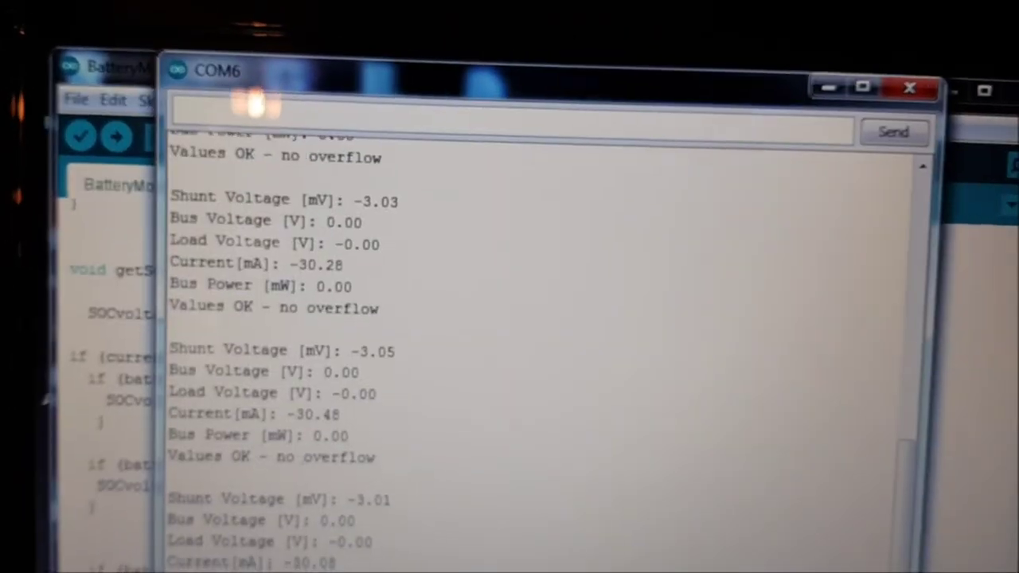
scroll("down", 3)
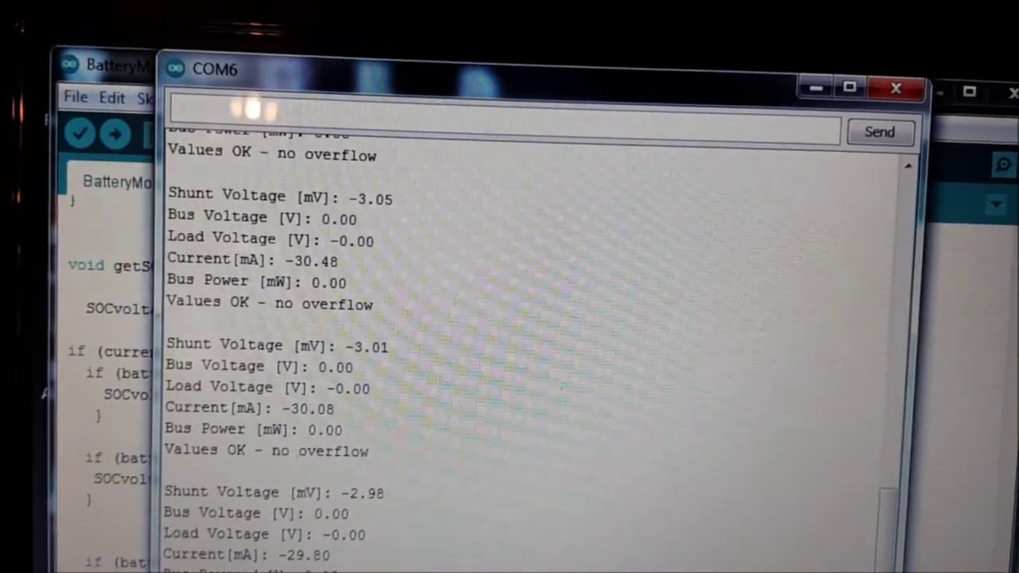